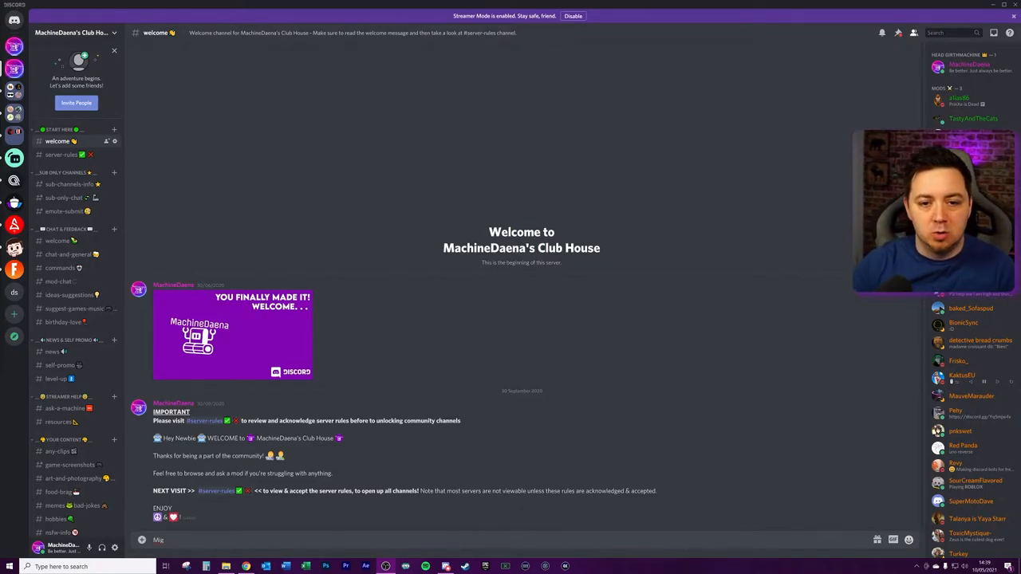
mouse_move(535, 243)
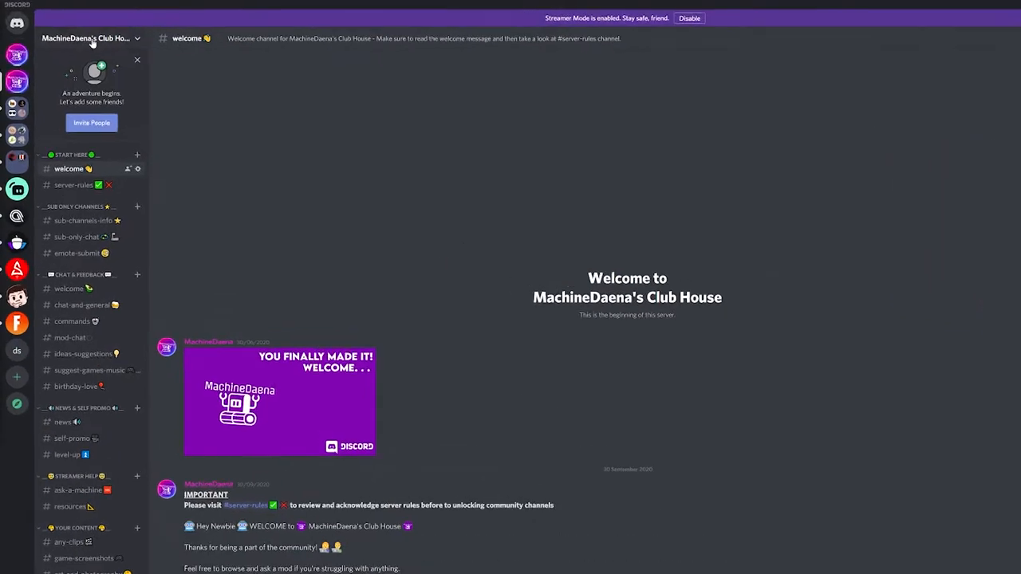
Open the dropdown menu for MachineDaena's Club House server.
left_click(88, 38)
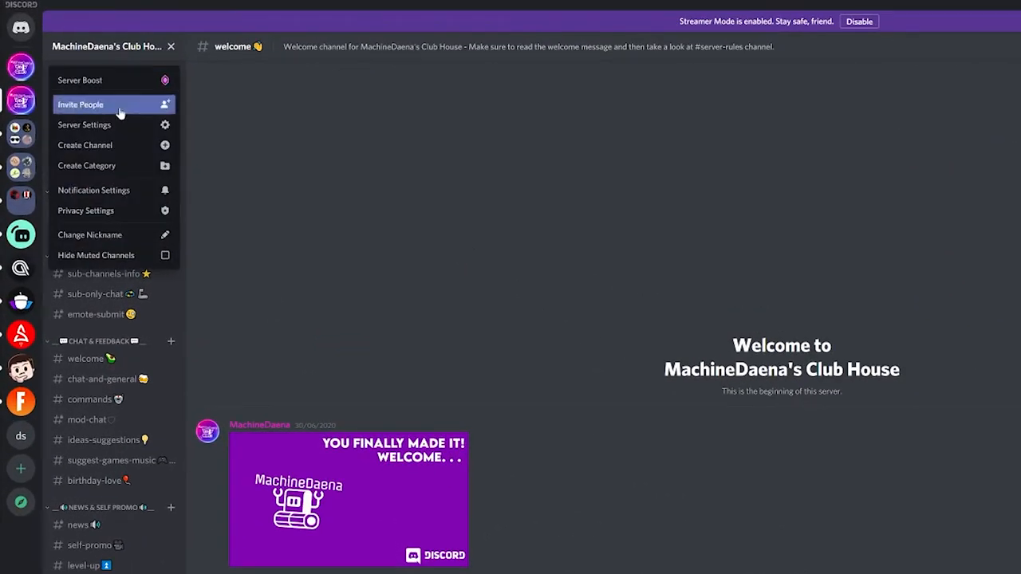
Go to Server Settings and its Server Template page.
left_click(84, 124)
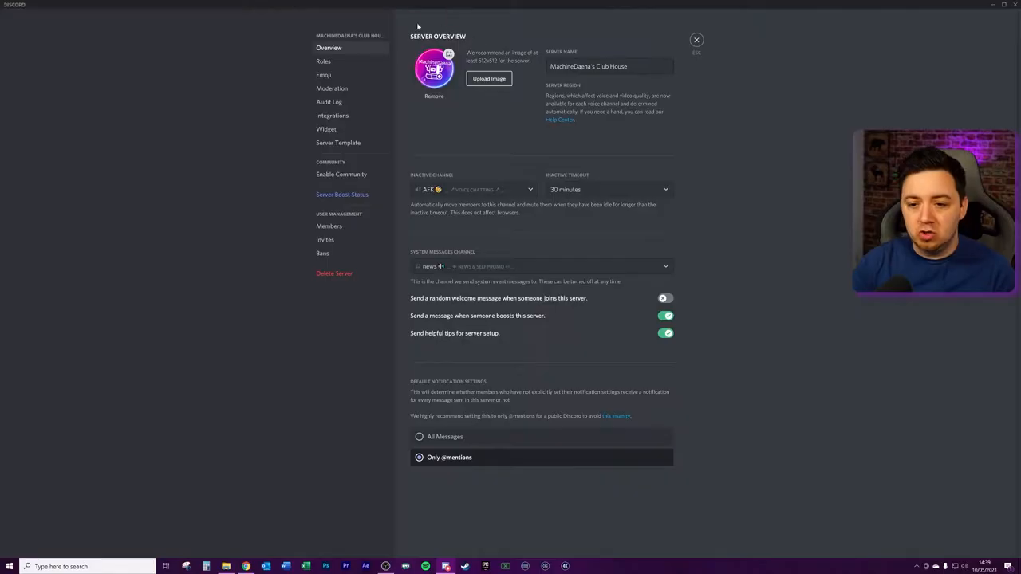
left_click(338, 142)
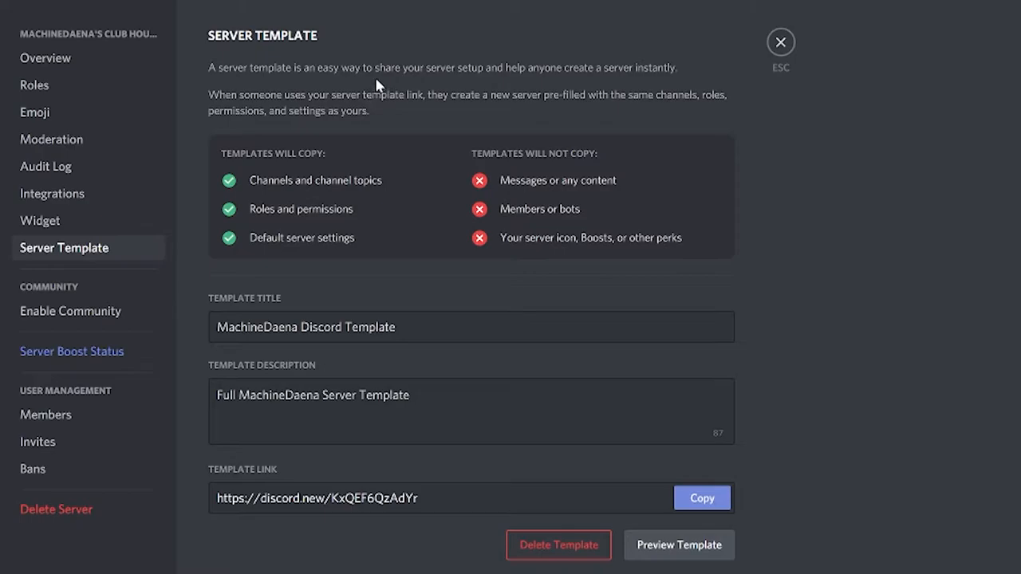
mouse_move(573, 88)
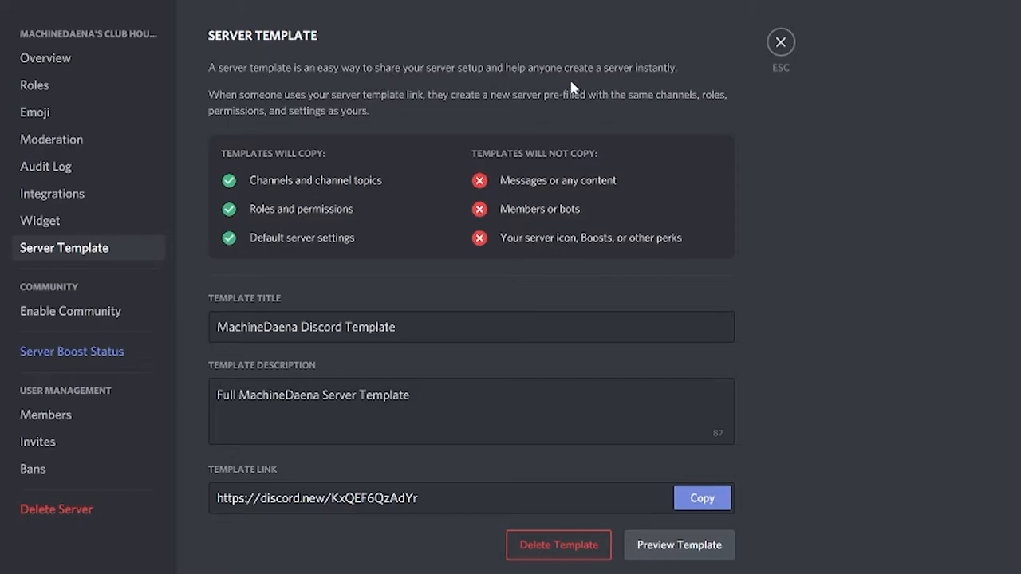
mouse_move(339, 120)
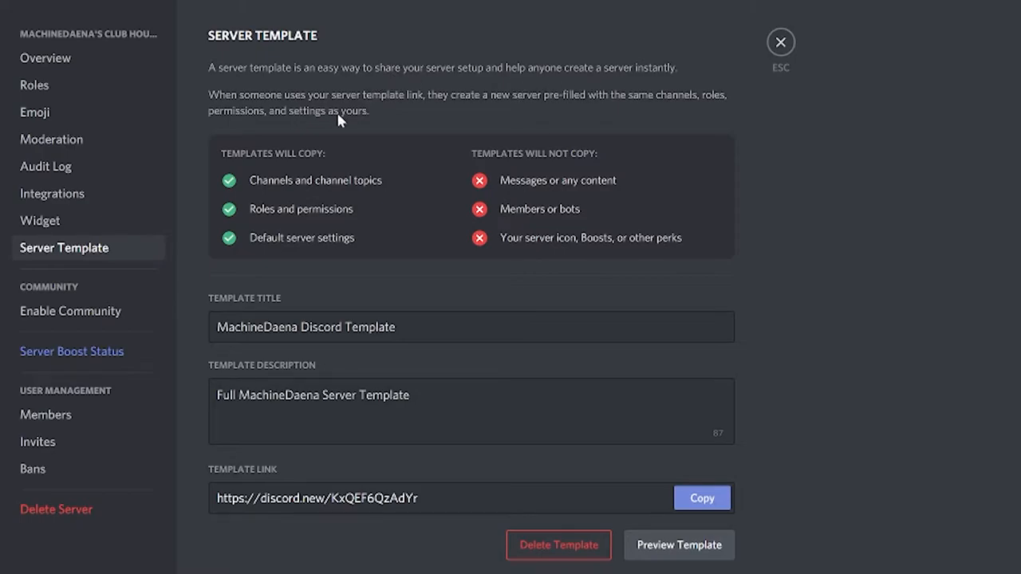
mouse_move(531, 127)
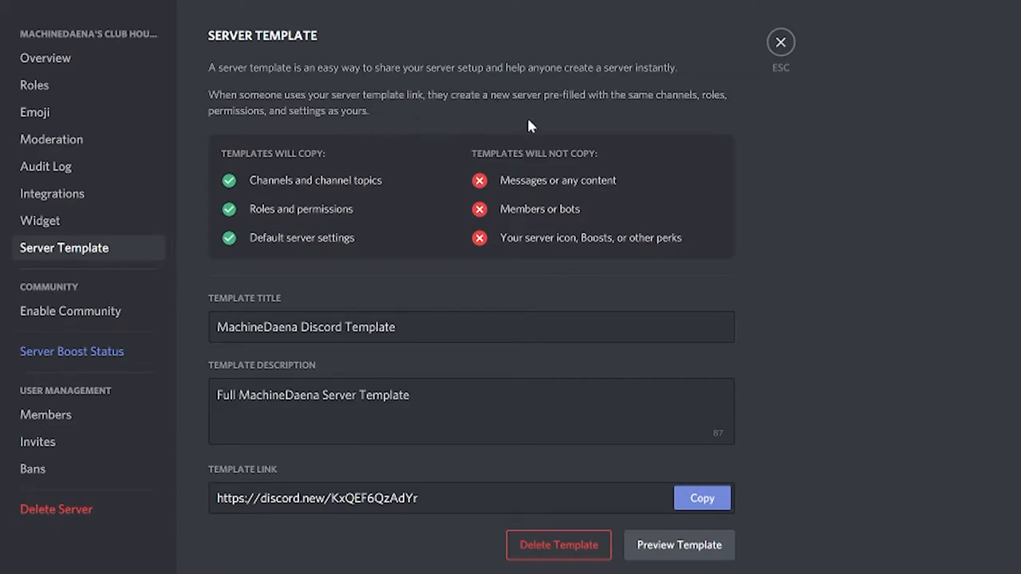
mouse_move(621, 119)
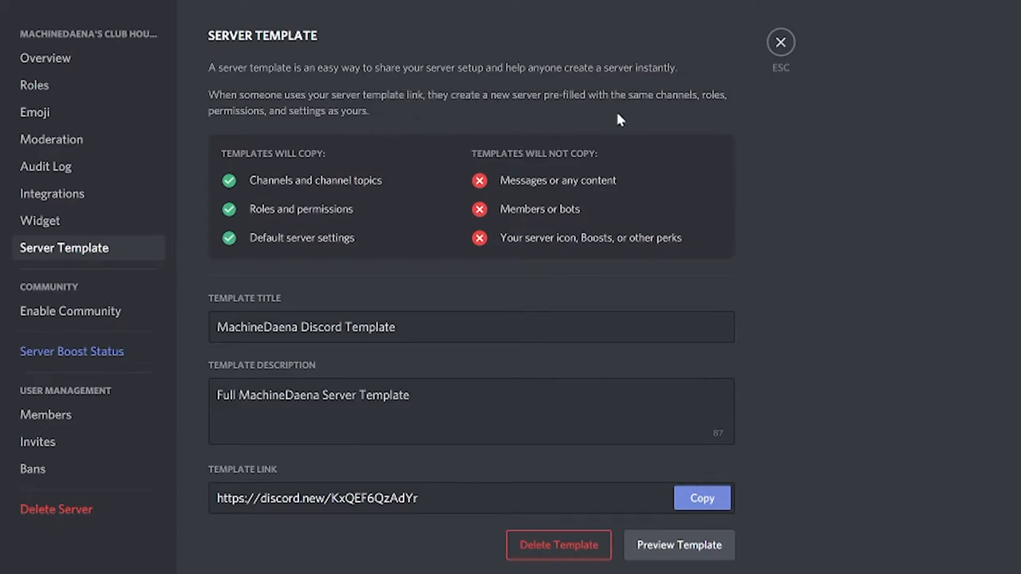
mouse_move(592, 184)
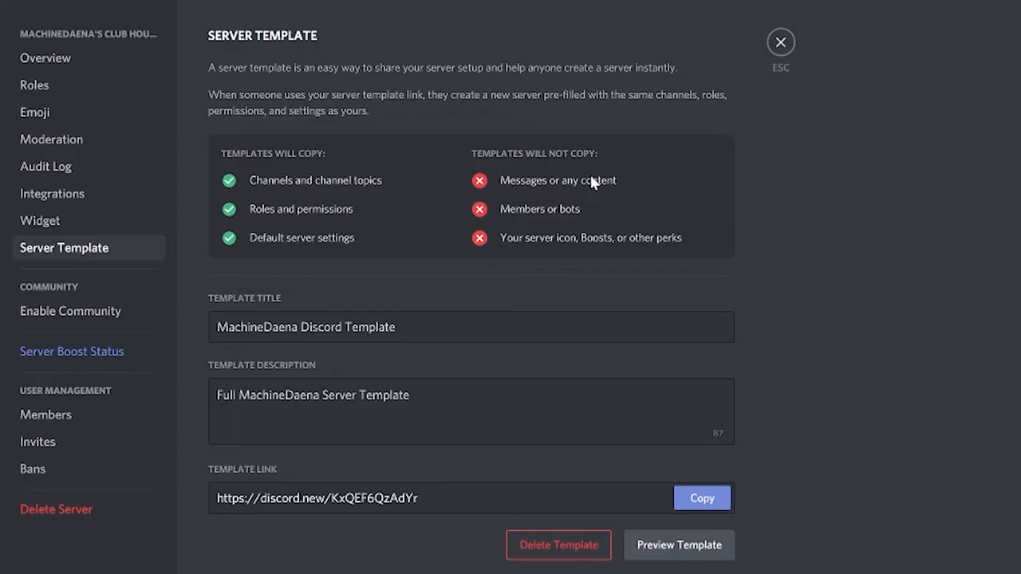
mouse_move(594, 174)
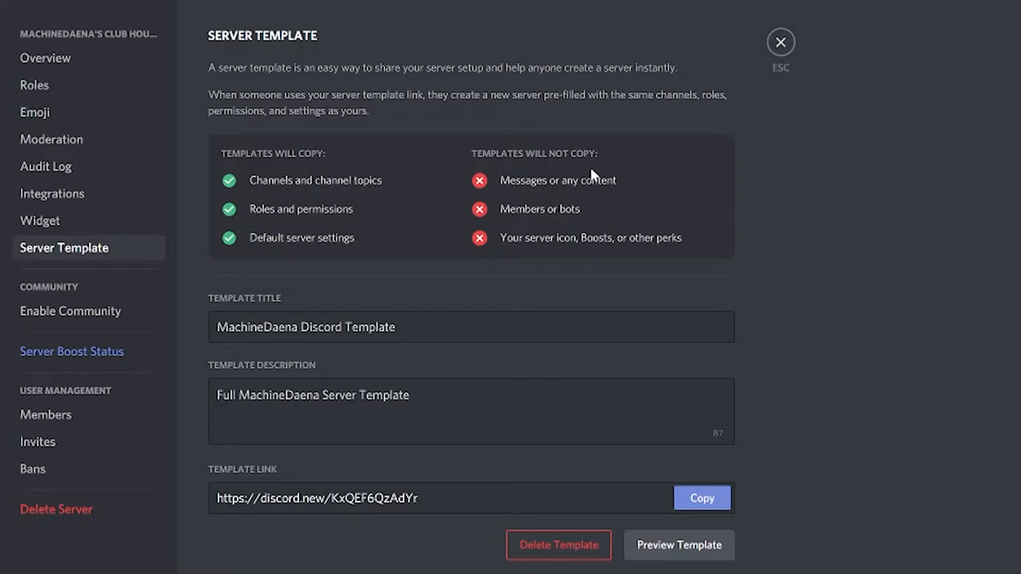
mouse_move(523, 190)
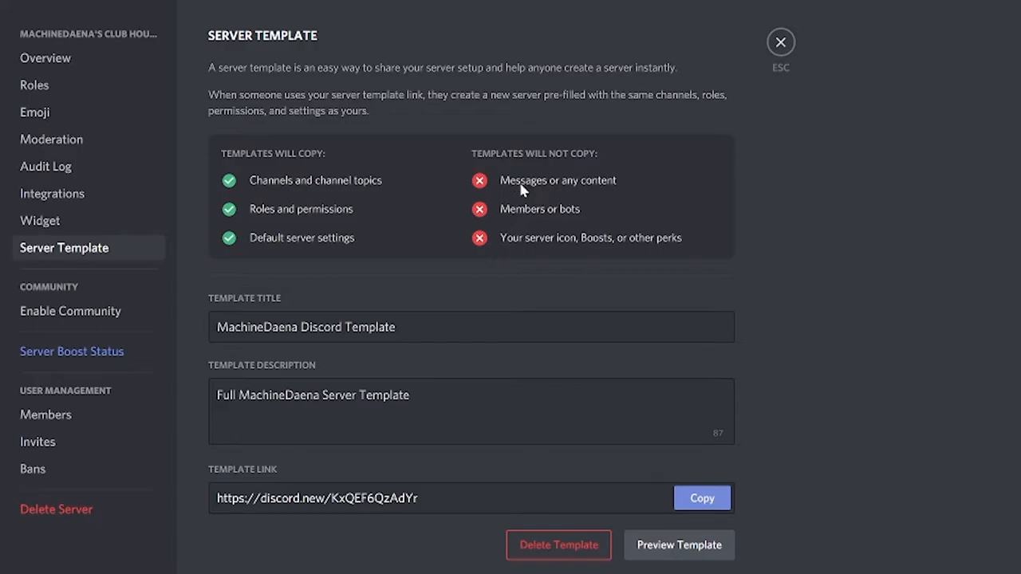
mouse_move(546, 226)
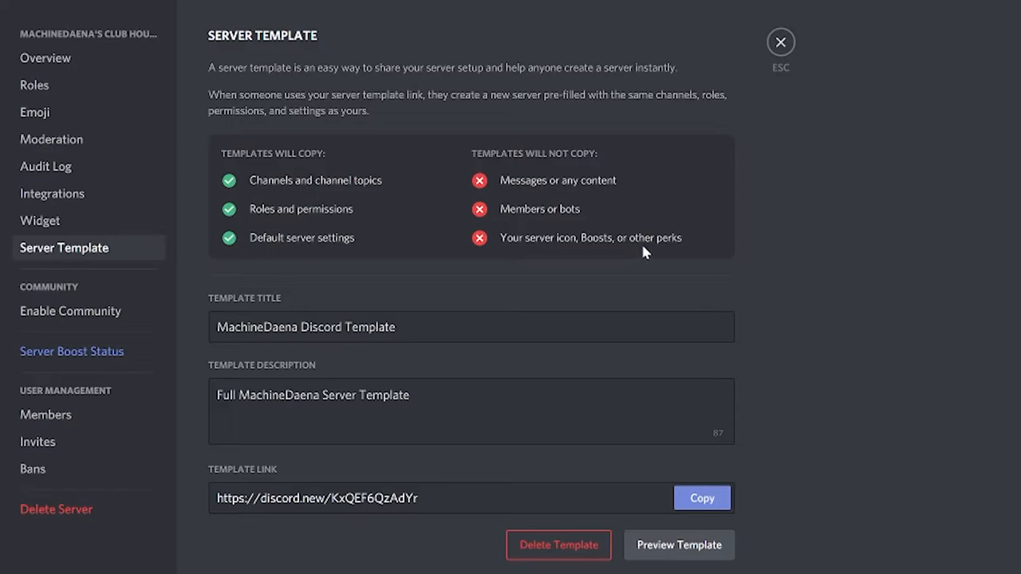
mouse_move(640, 278)
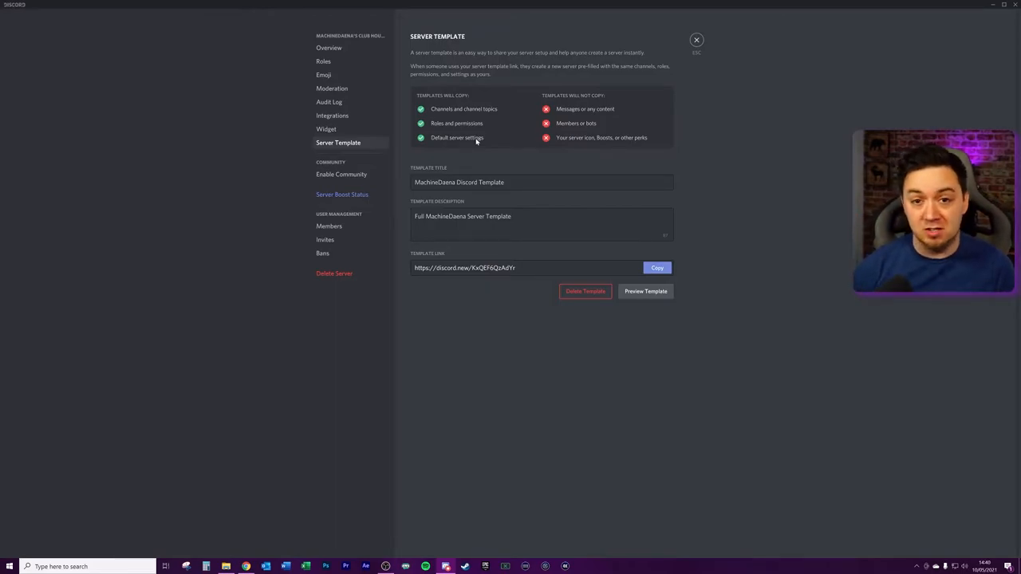
mouse_move(737, 150)
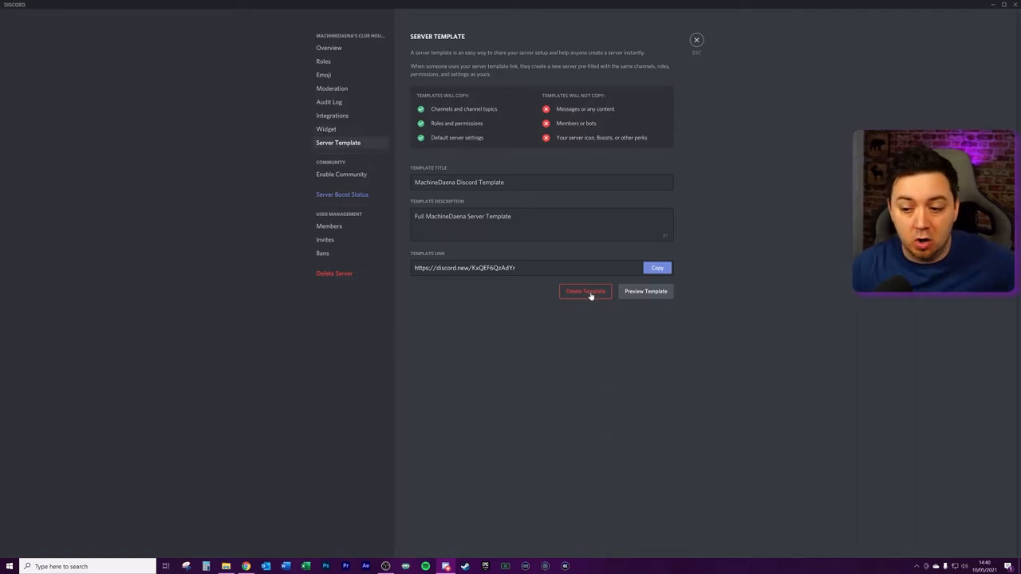
Delete the old template and generate 'MachineDaena's Template' with description 'TEST'.
left_click(585, 291)
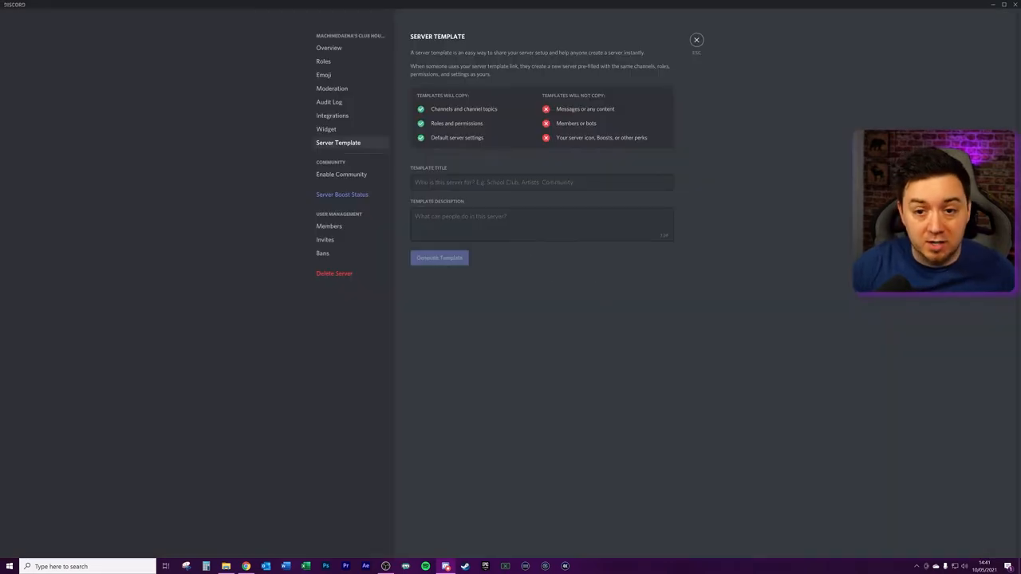
left_click(541, 181)
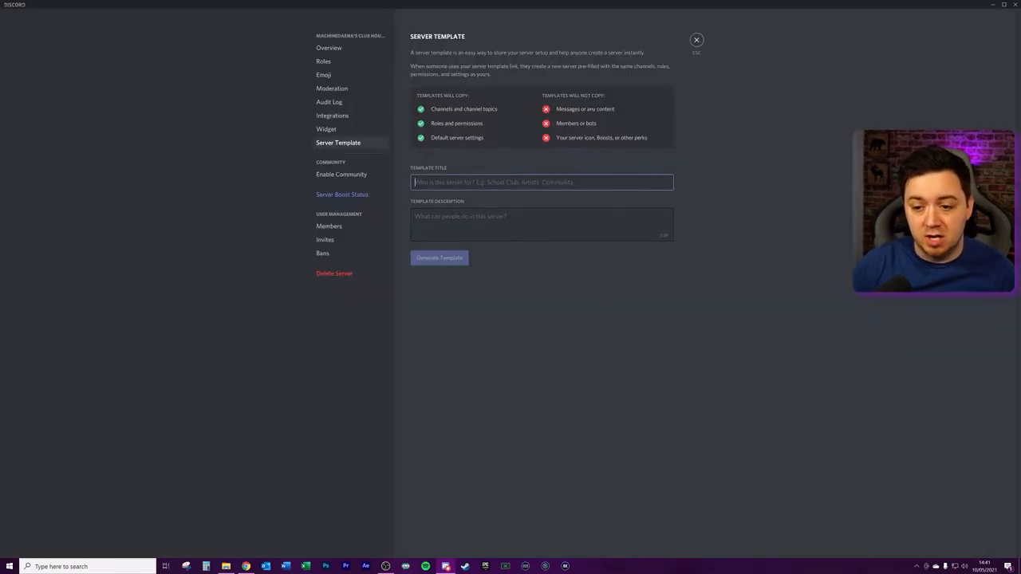
type("MachineDaena's Template")
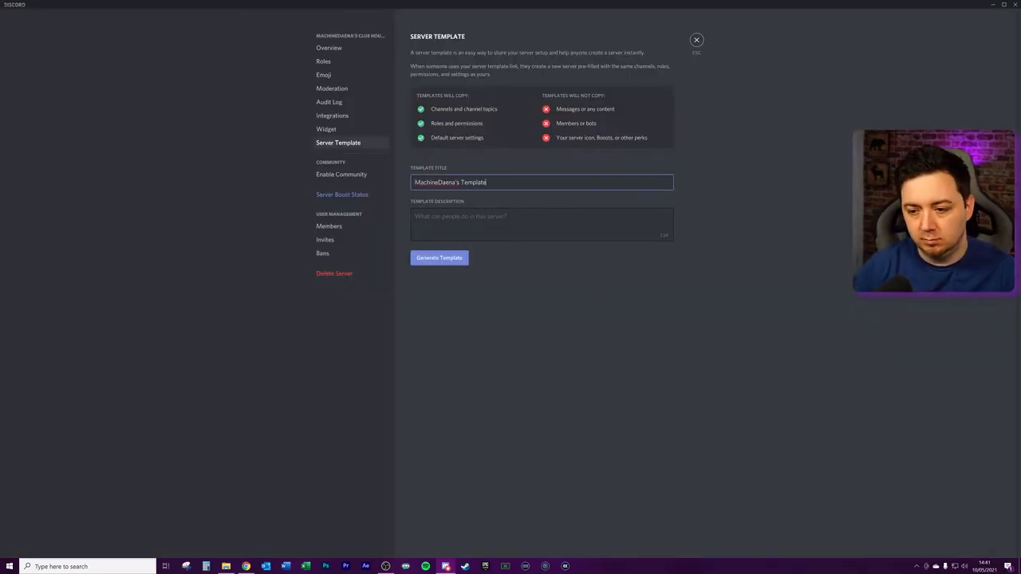
type("TEST")
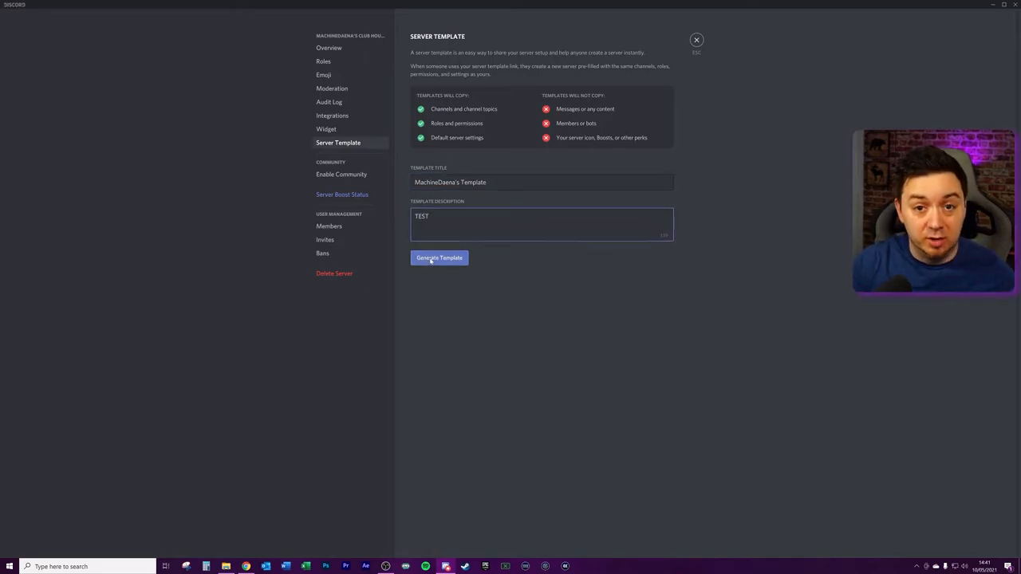
left_click(439, 257)
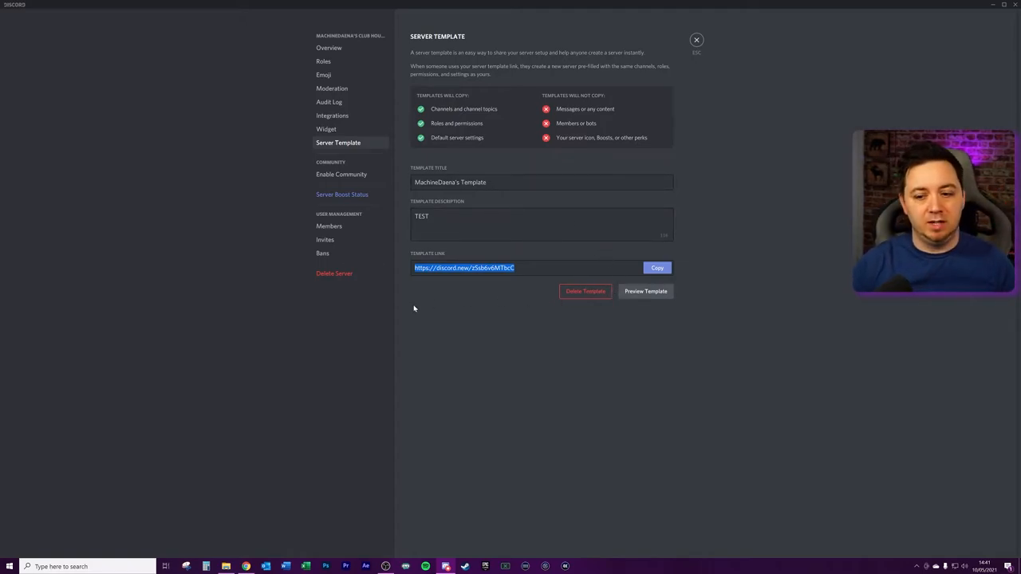
mouse_move(481, 345)
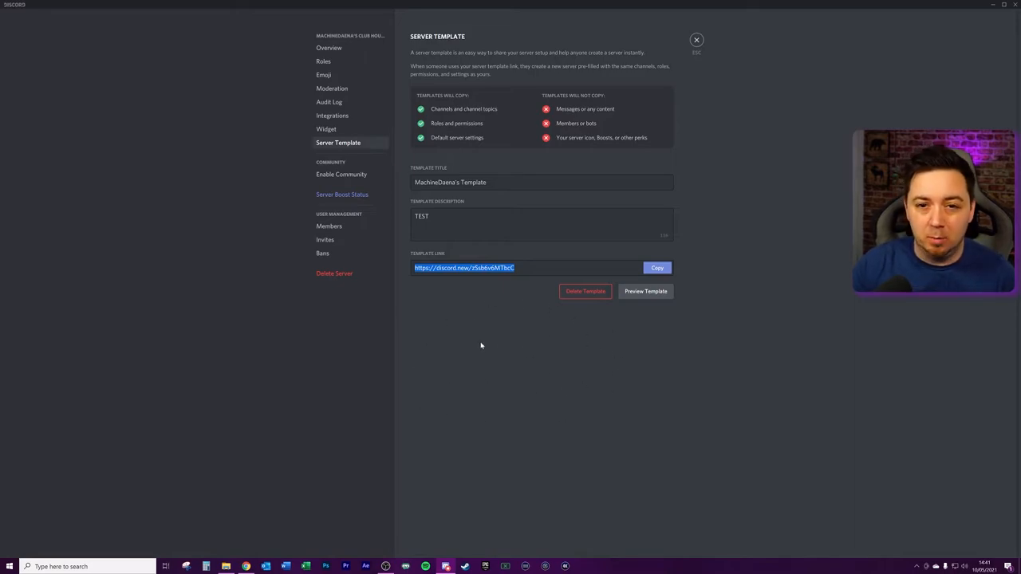
mouse_move(477, 306)
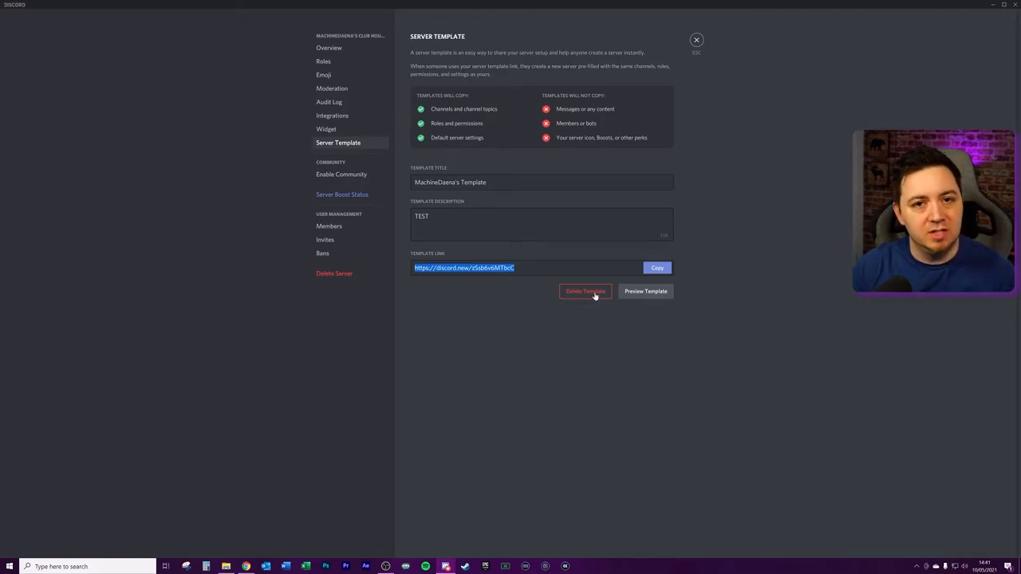
mouse_move(598, 370)
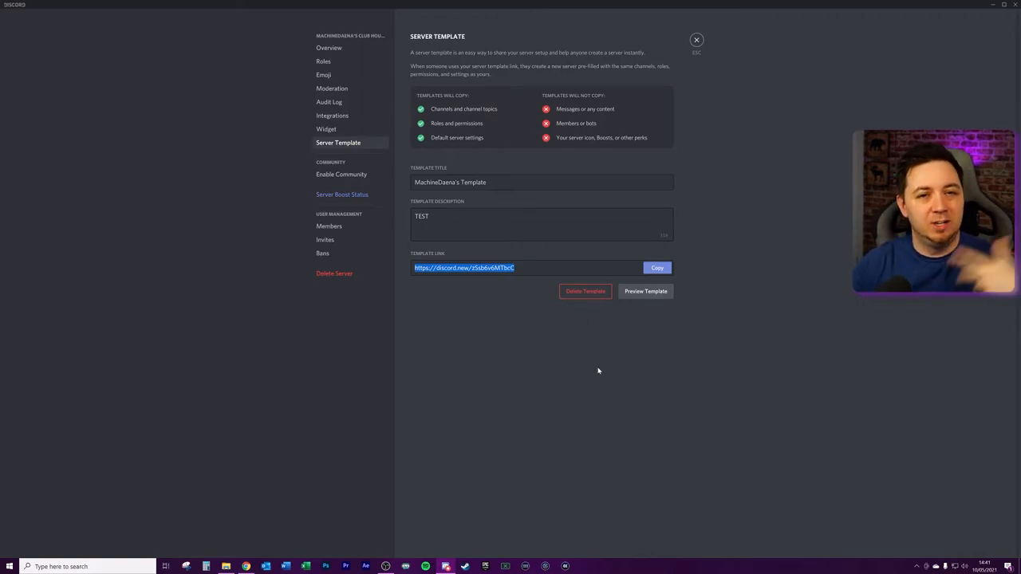
Select the new discord.new URL in the Template Link field.
left_click(656, 268)
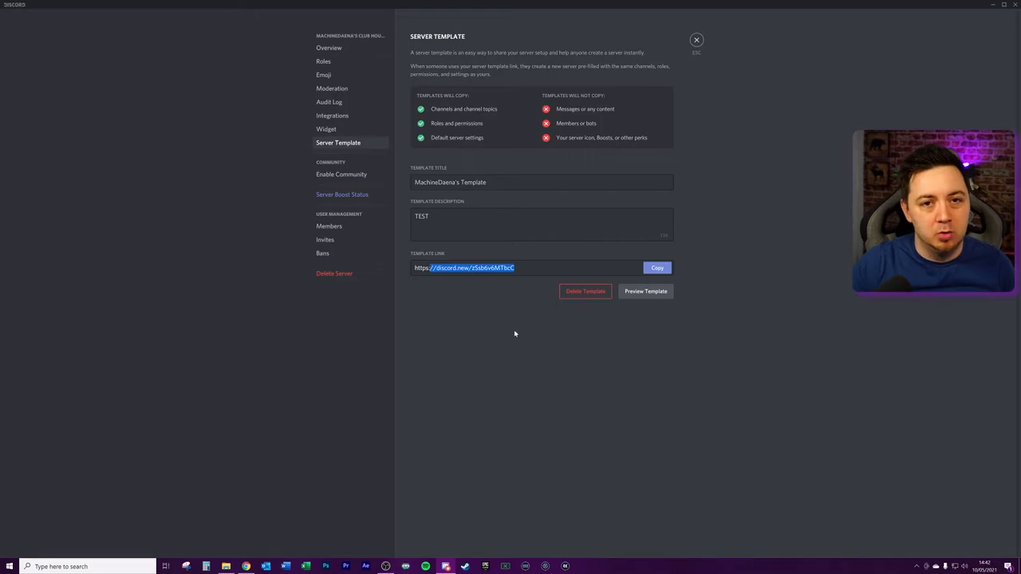
mouse_move(533, 392)
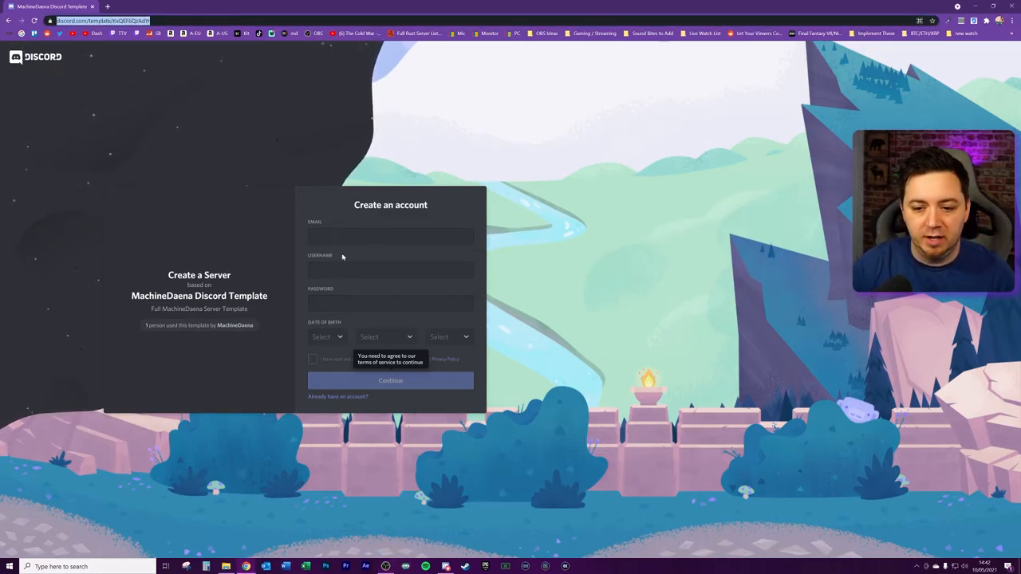
mouse_move(462, 333)
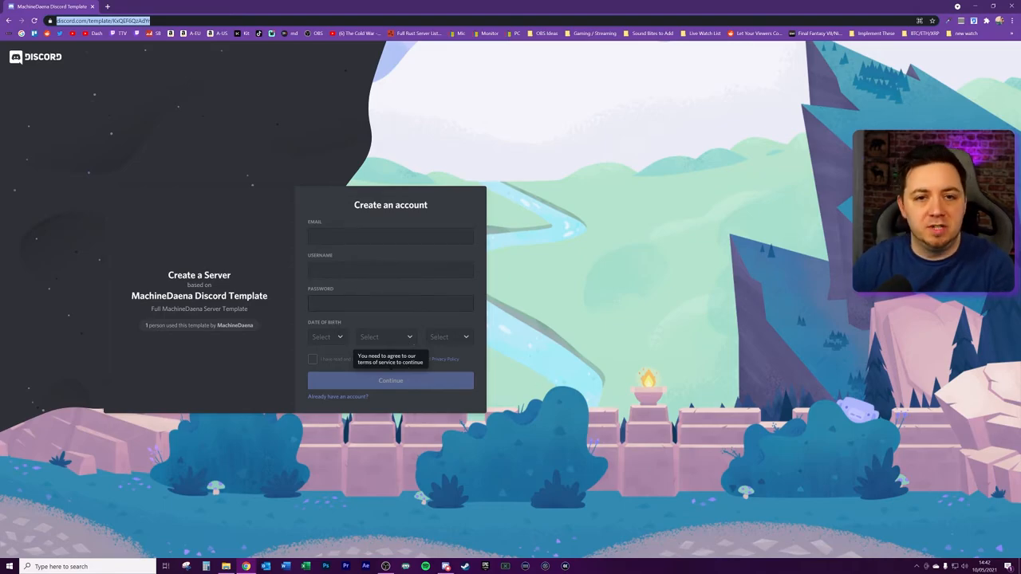
mouse_move(227, 279)
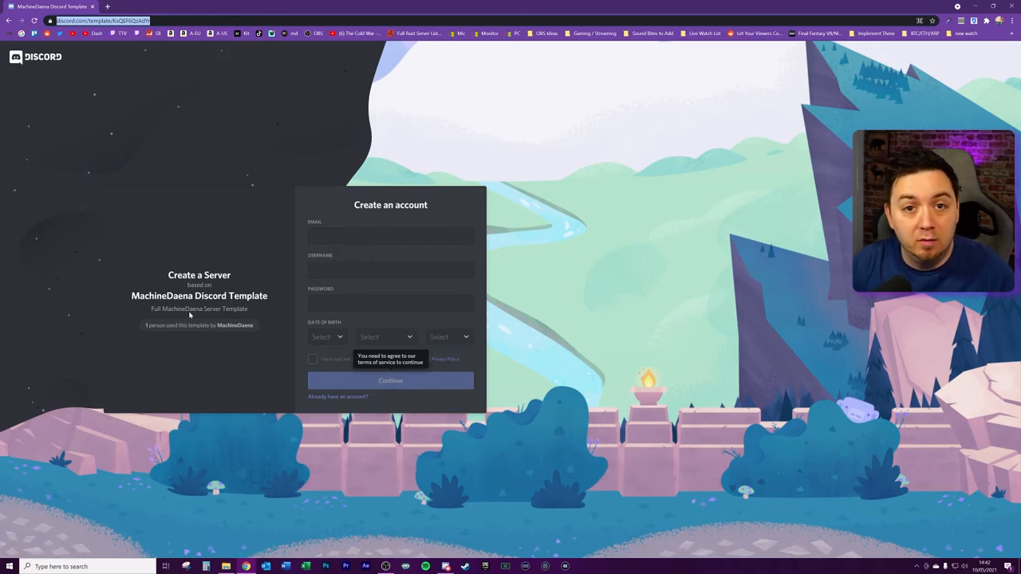
mouse_move(142, 257)
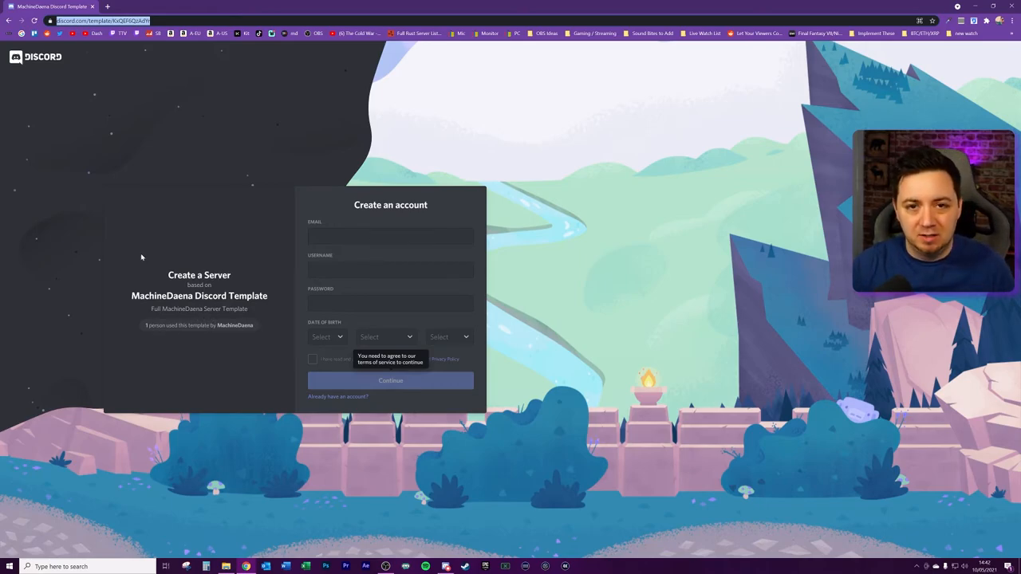